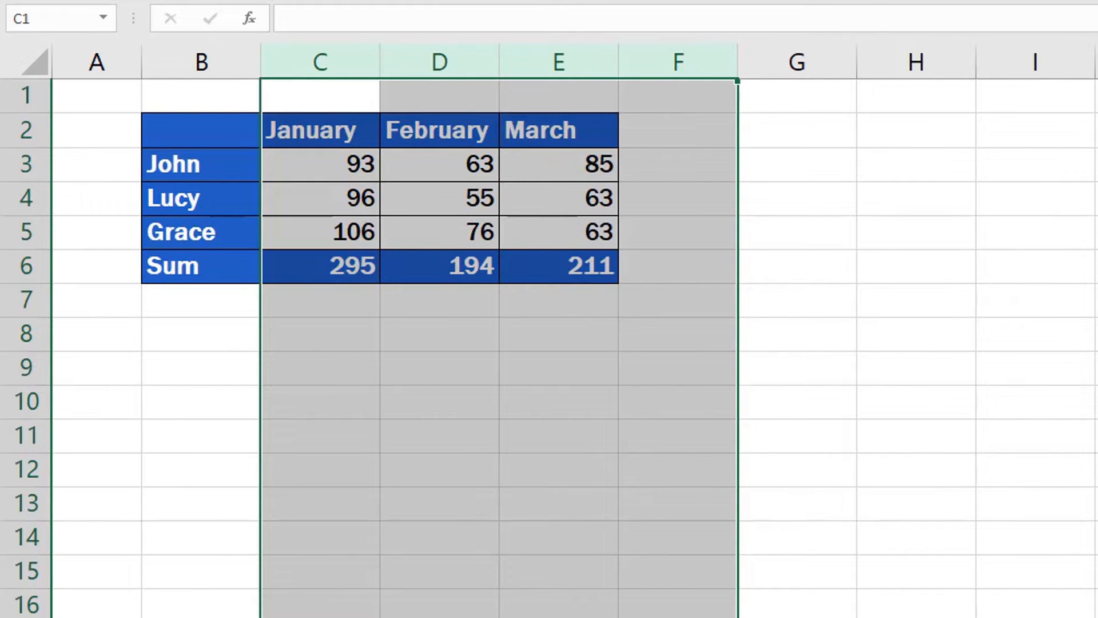
Hide columns D and E so only the January figures remain beside the names
left_click(476, 198)
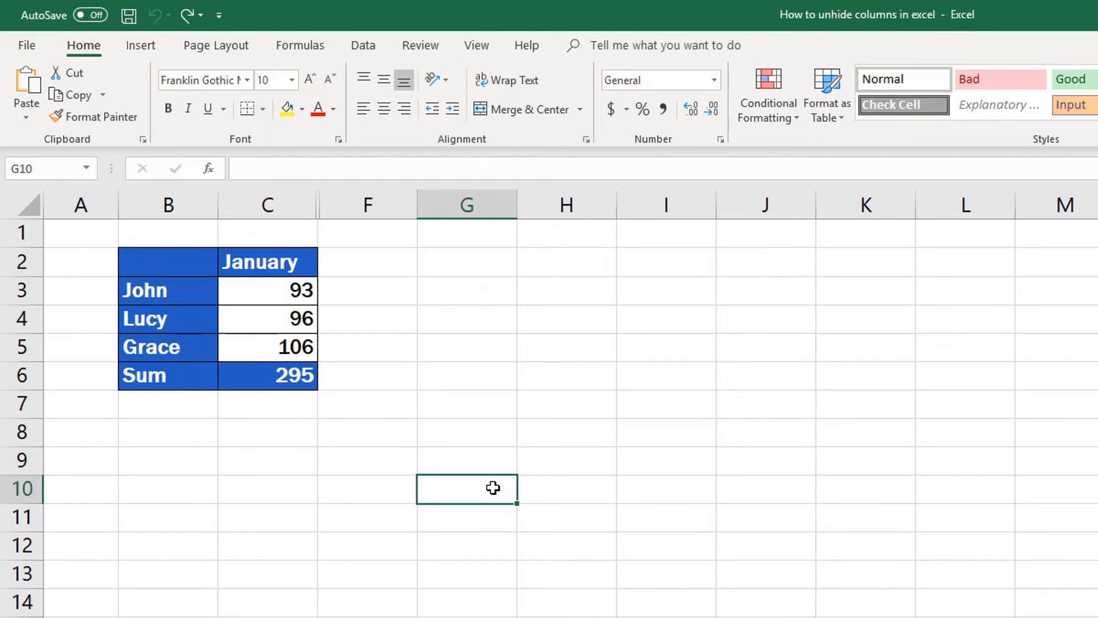
Unhide columns D and E by selecting headers C through F and choosing Unhide
left_click(266, 204)
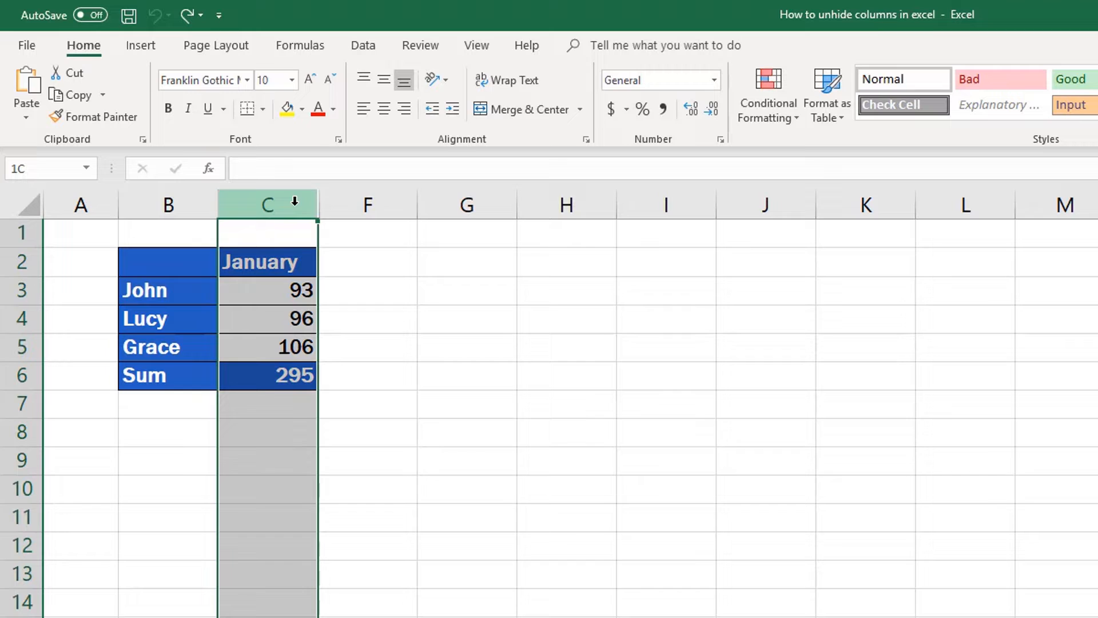
left_click_drag(266, 204, 367, 203)
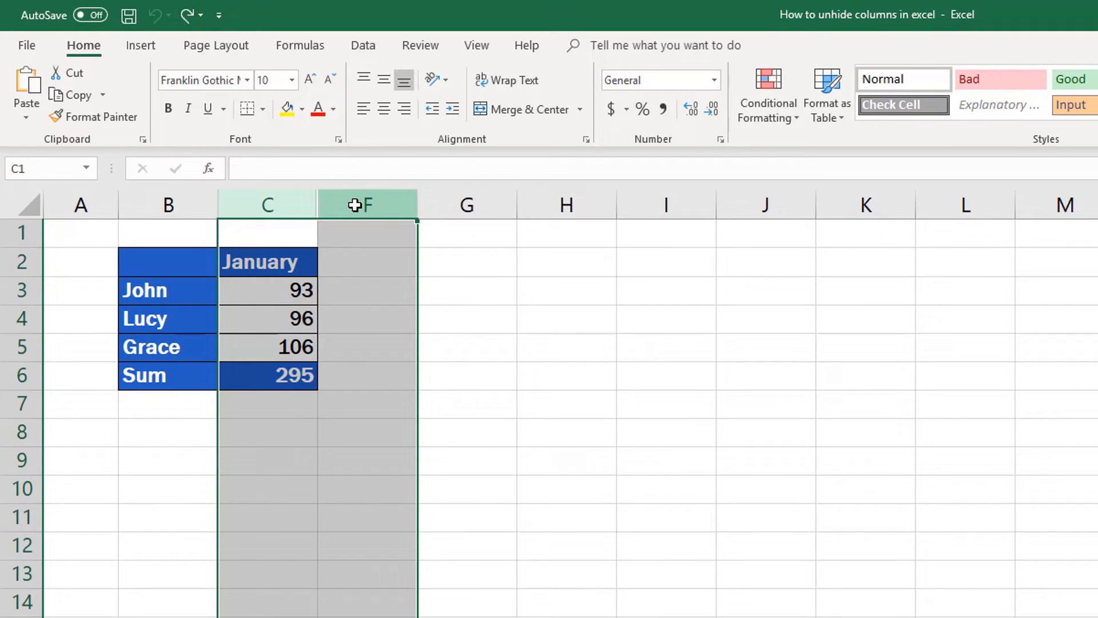
right_click(361, 205)
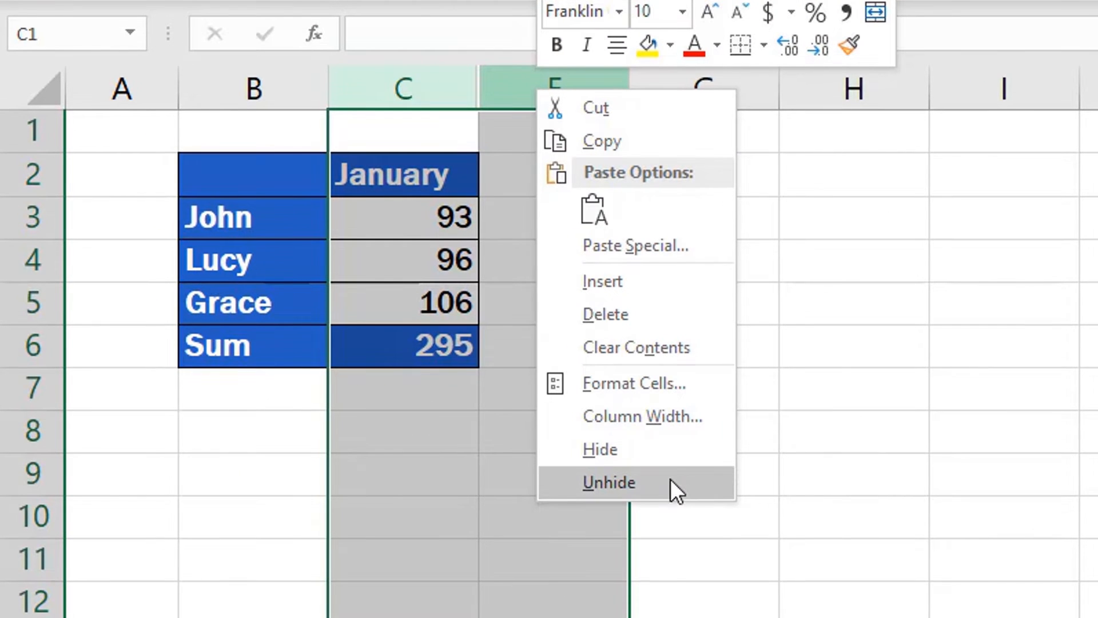
left_click(609, 482)
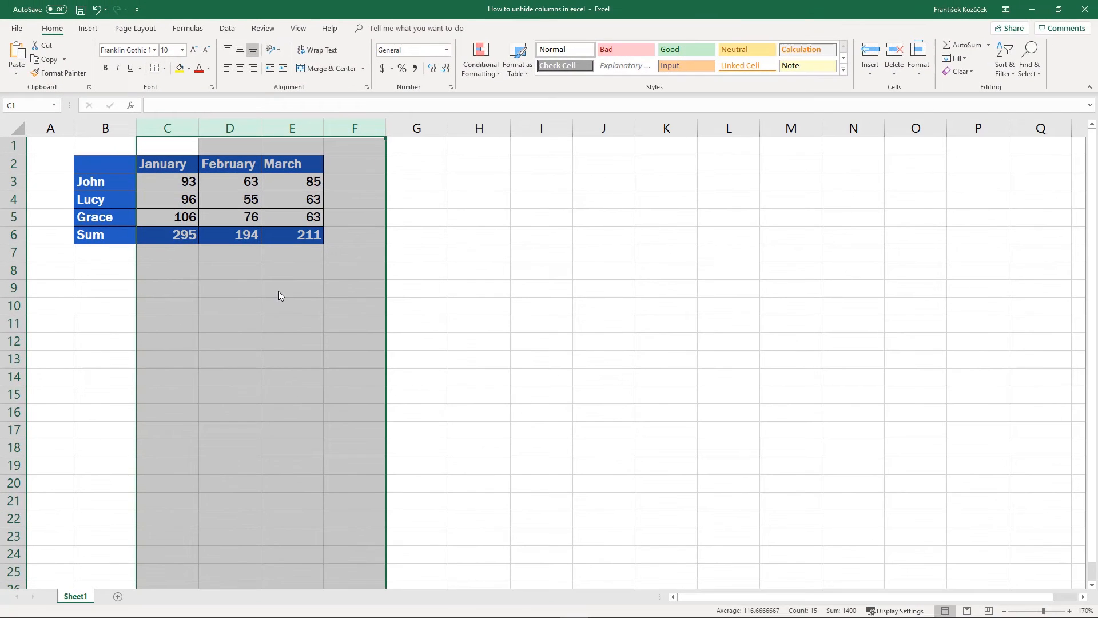
left_click(416, 234)
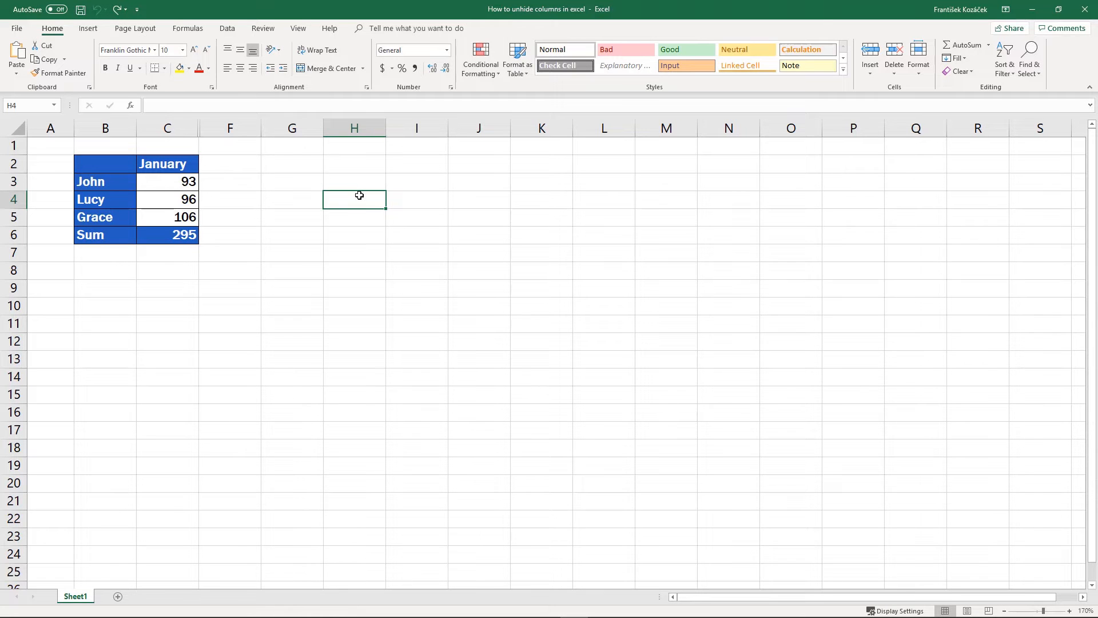
Restore the February and March columns via Home > Format > Hide & Unhide > Unhide Columns
left_click(167, 127)
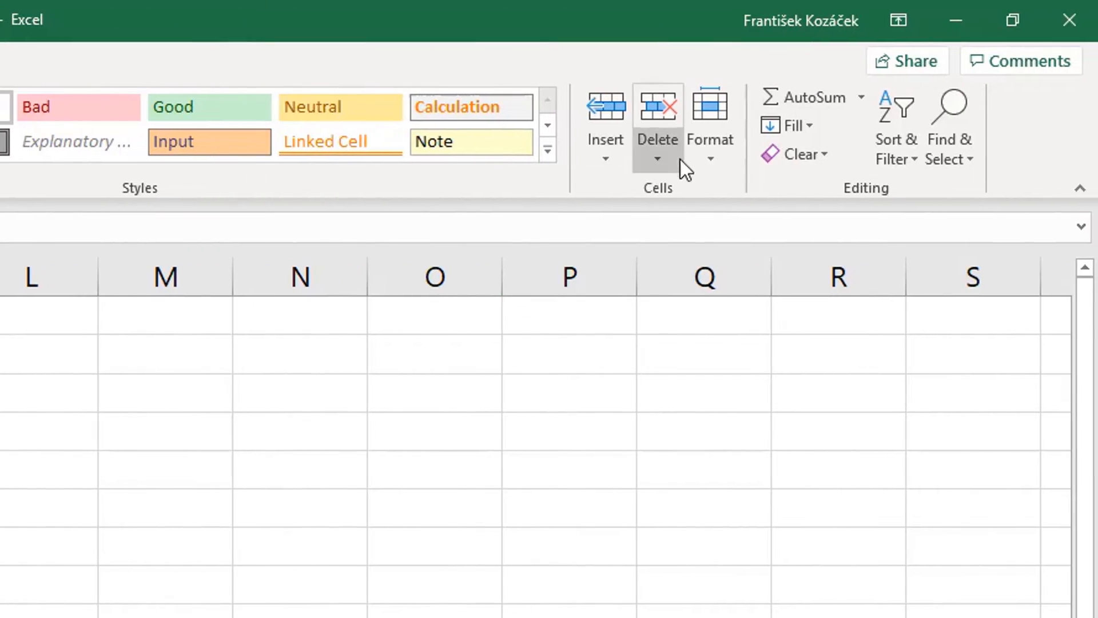
left_click(709, 126)
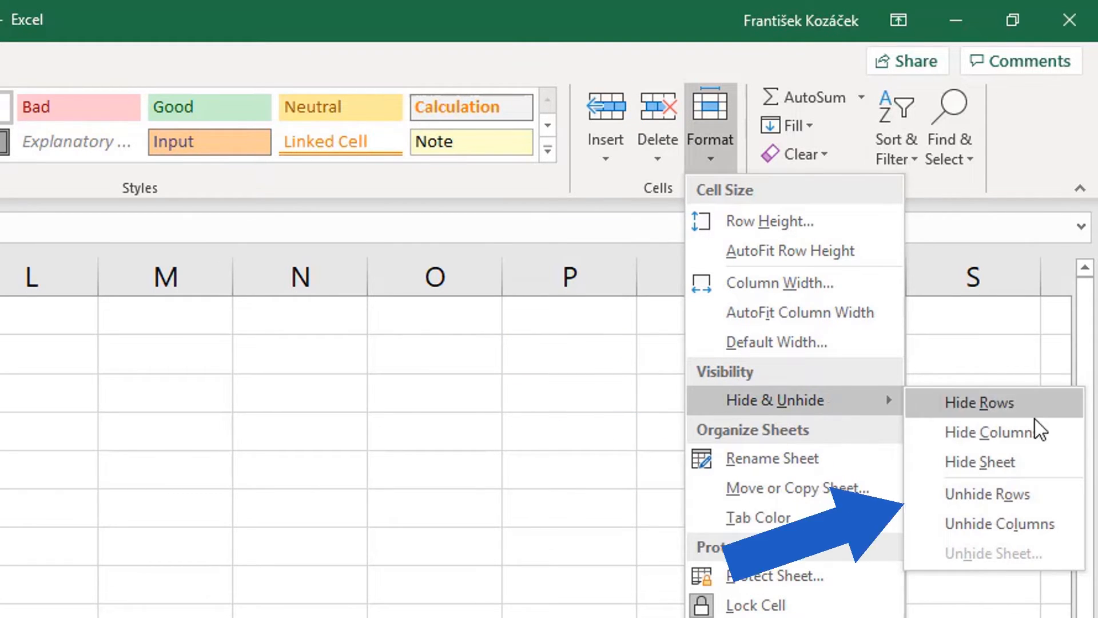
left_click(990, 431)
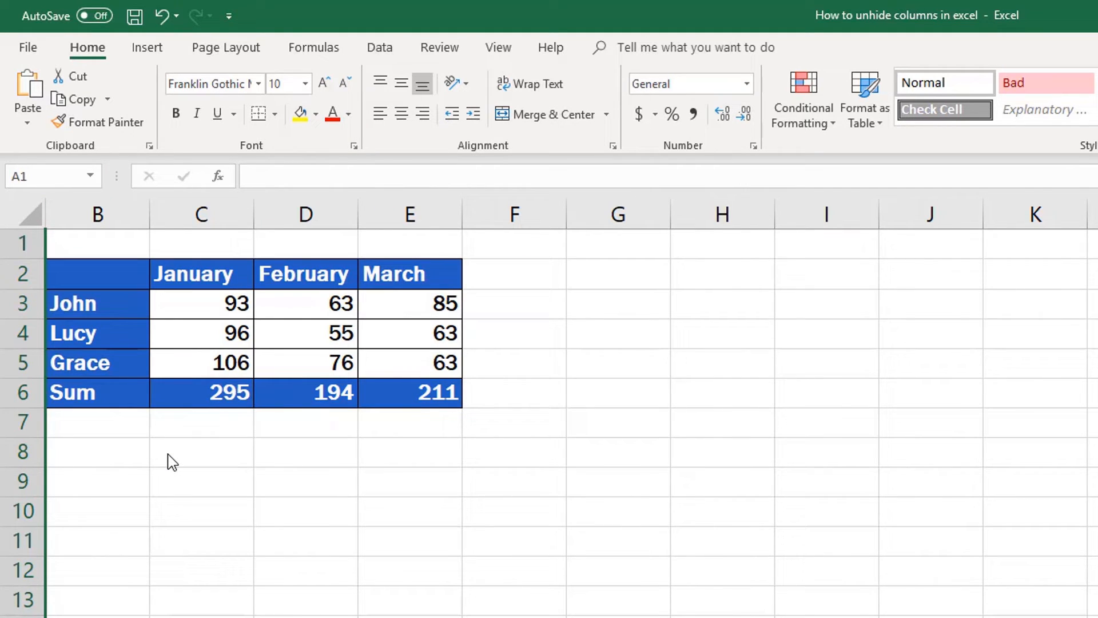
left_click(97, 214)
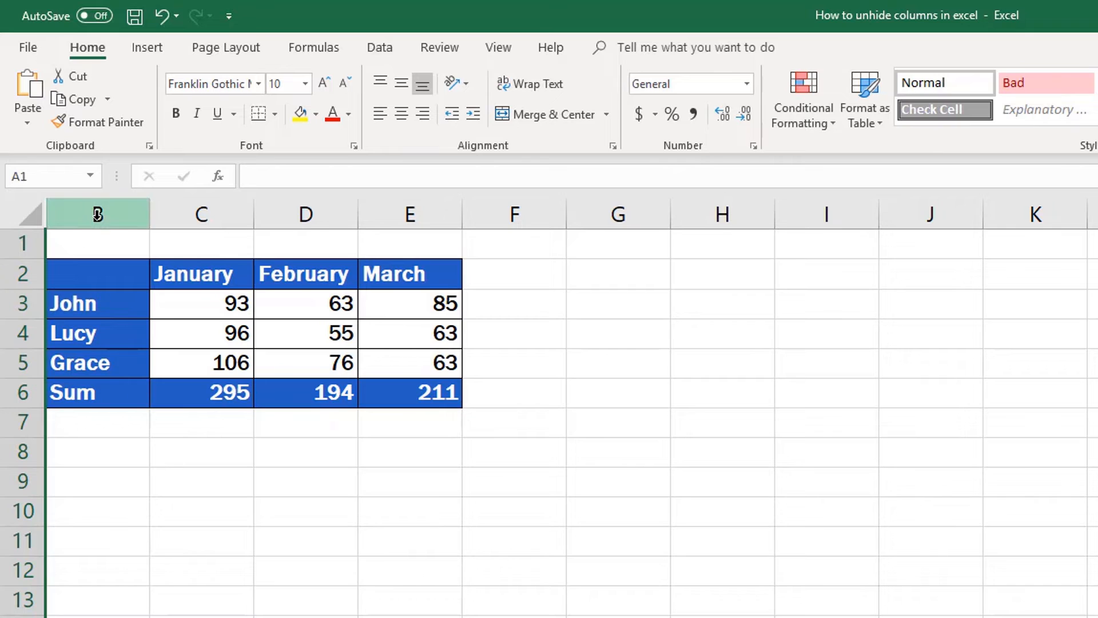
left_click(97, 214)
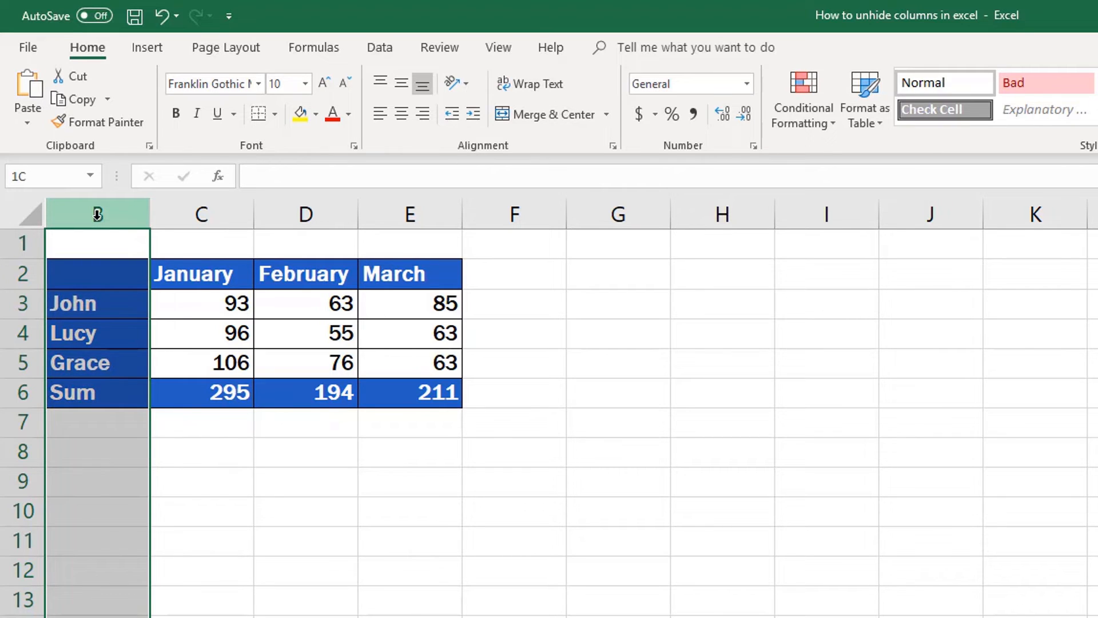
left_click(97, 214)
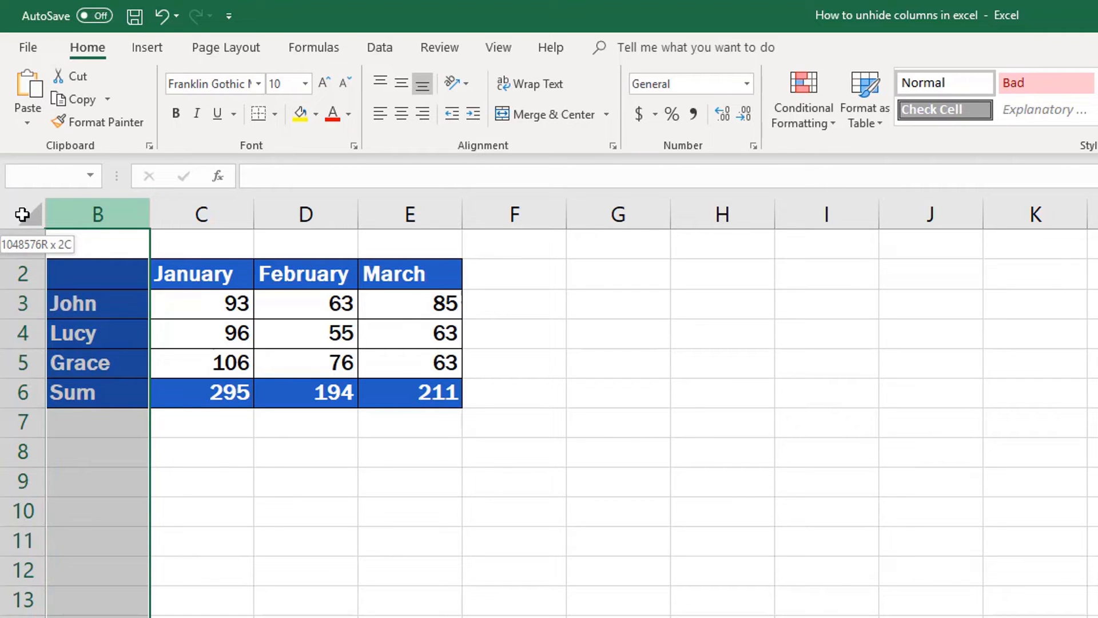
left_click(98, 243)
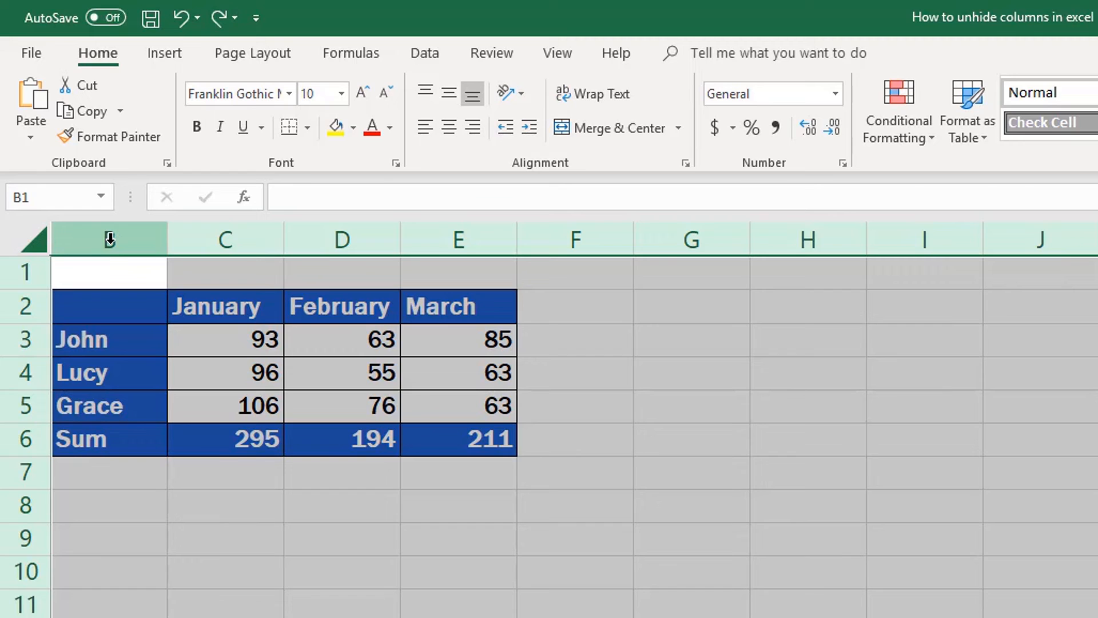
Unhide column A from the header menu so the full January–March table shows
right_click(110, 238)
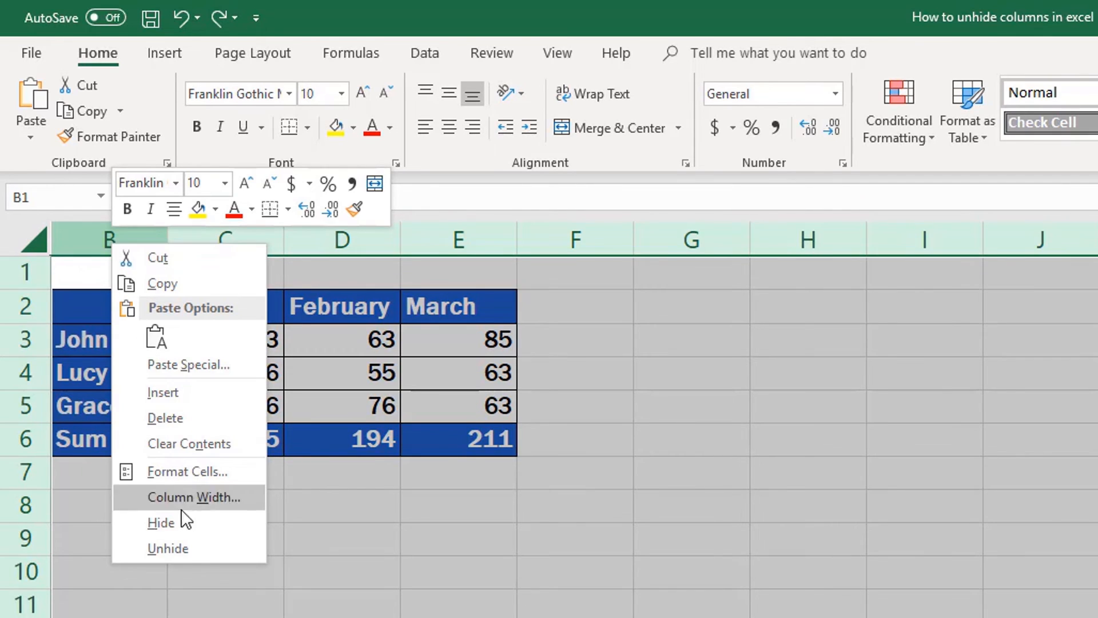
left_click(168, 548)
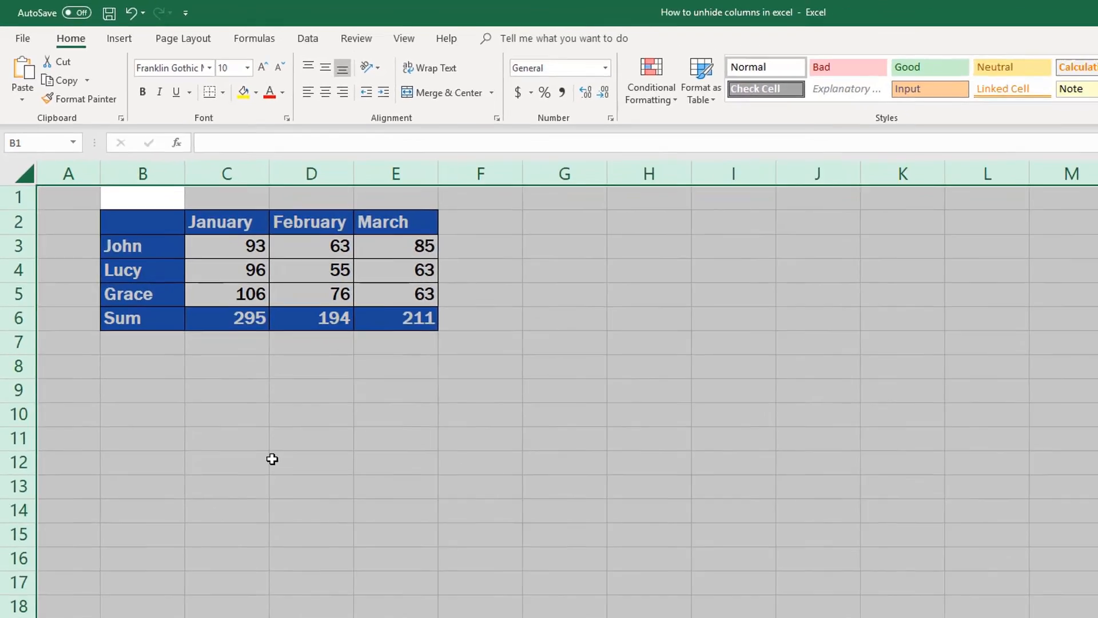